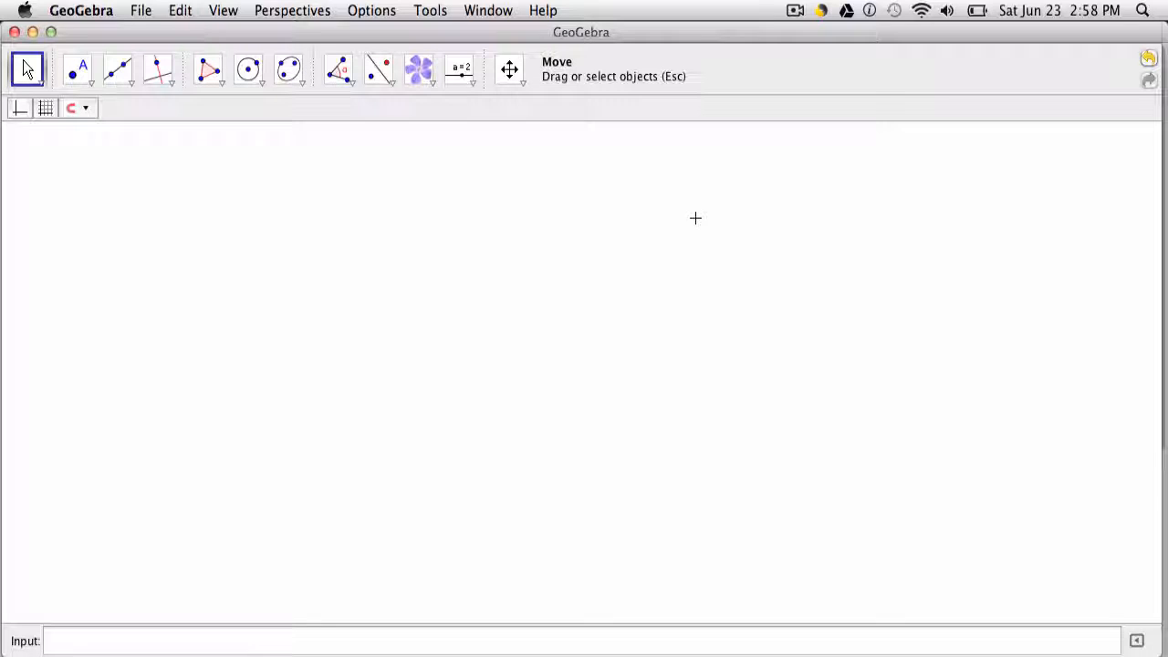
pyautogui.moveTo(392, 142)
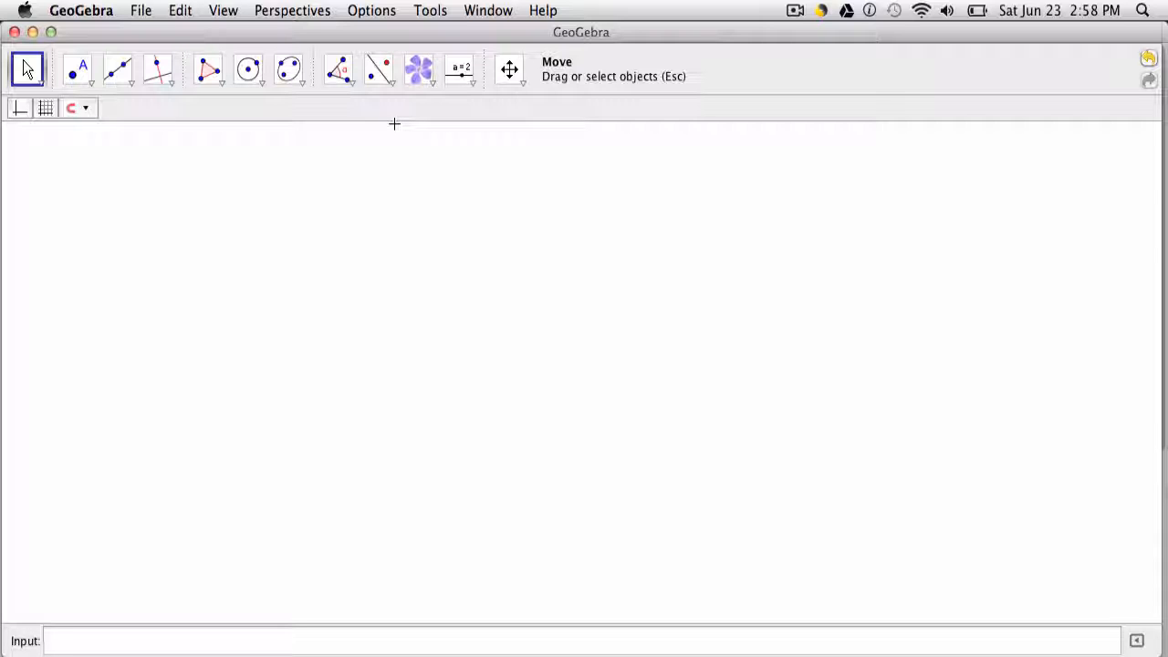
# Insert the flower screenshot from Desktop into the left of the graphics view
pyautogui.click(414, 69)
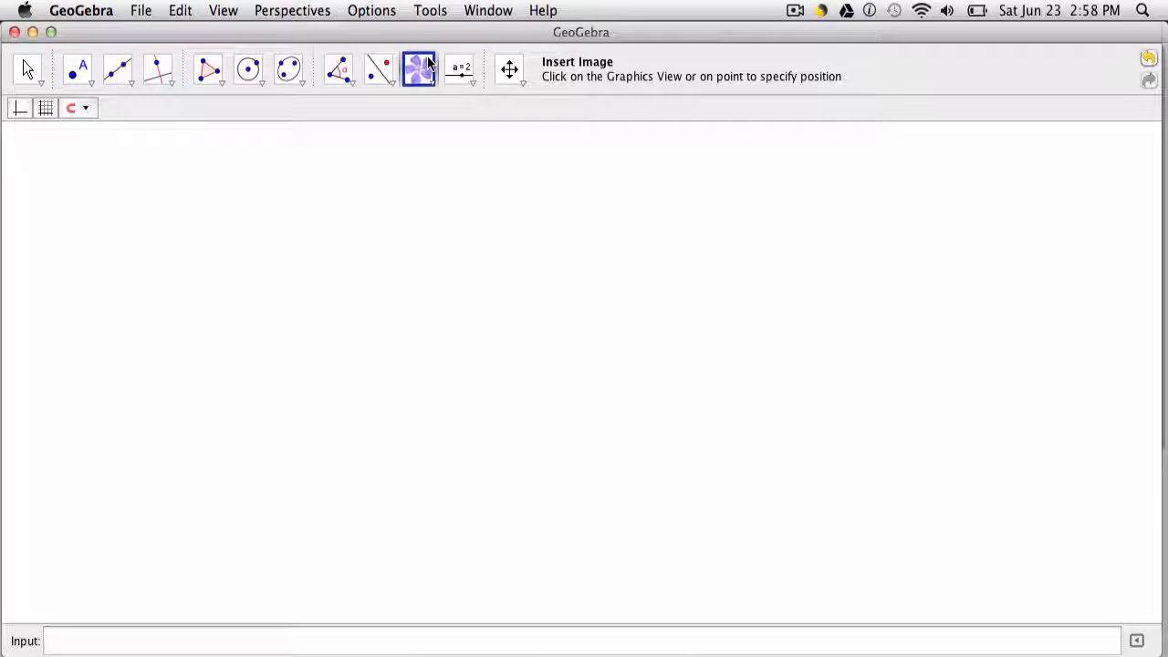
pyautogui.moveTo(441, 142)
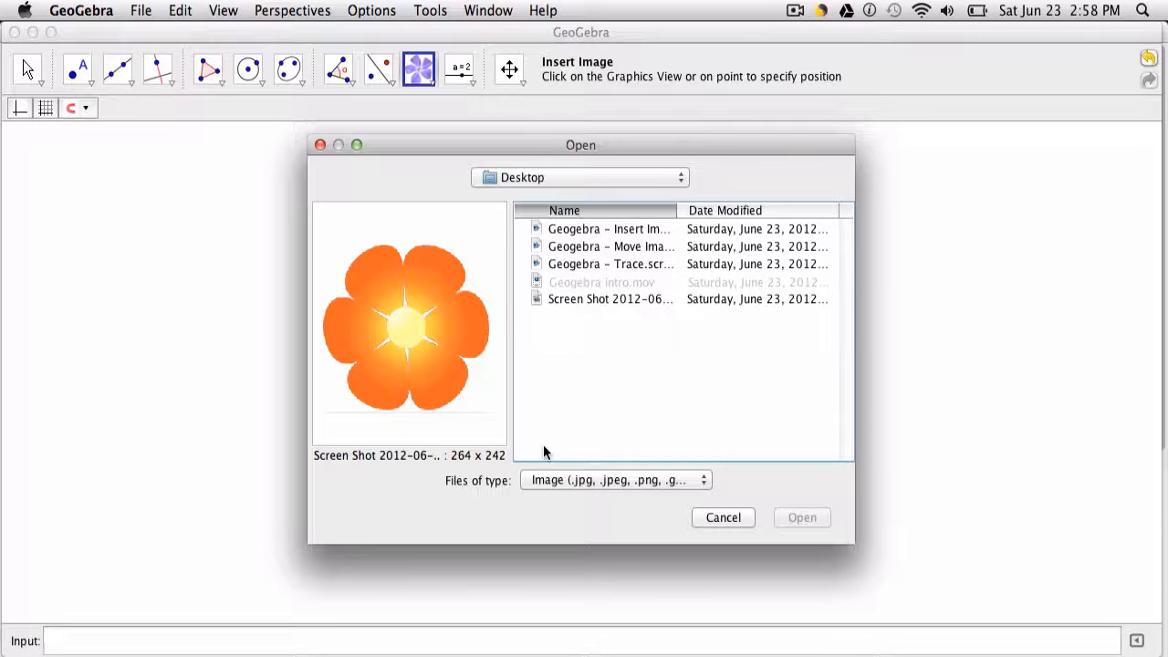
pyautogui.click(802, 518)
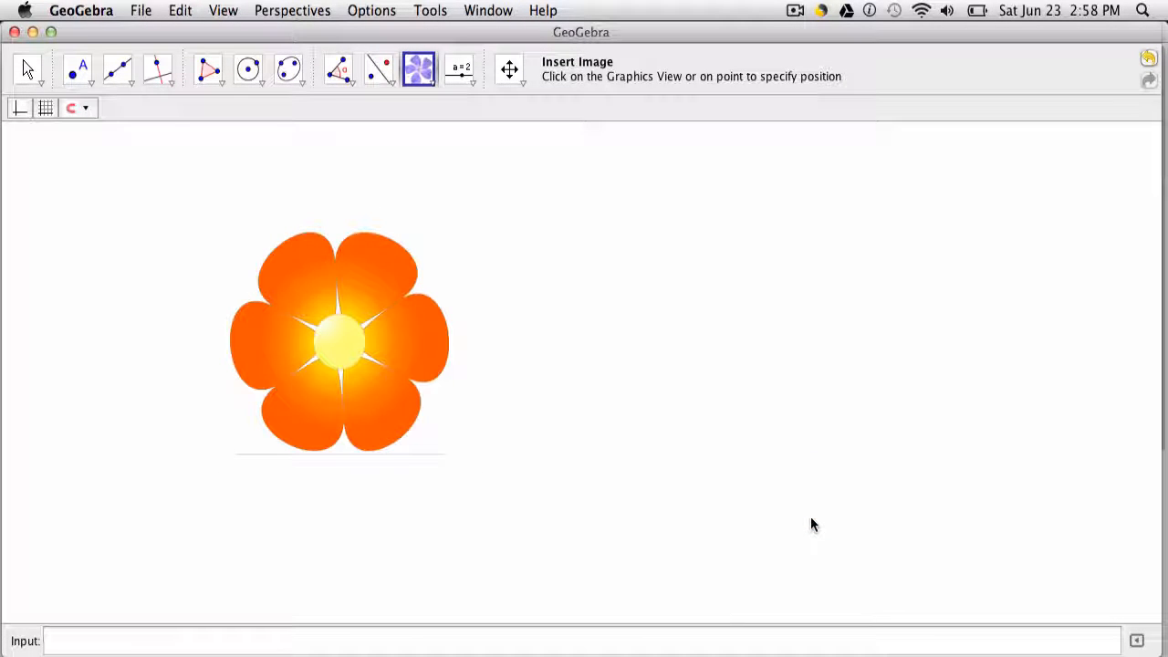
pyautogui.moveTo(385, 404)
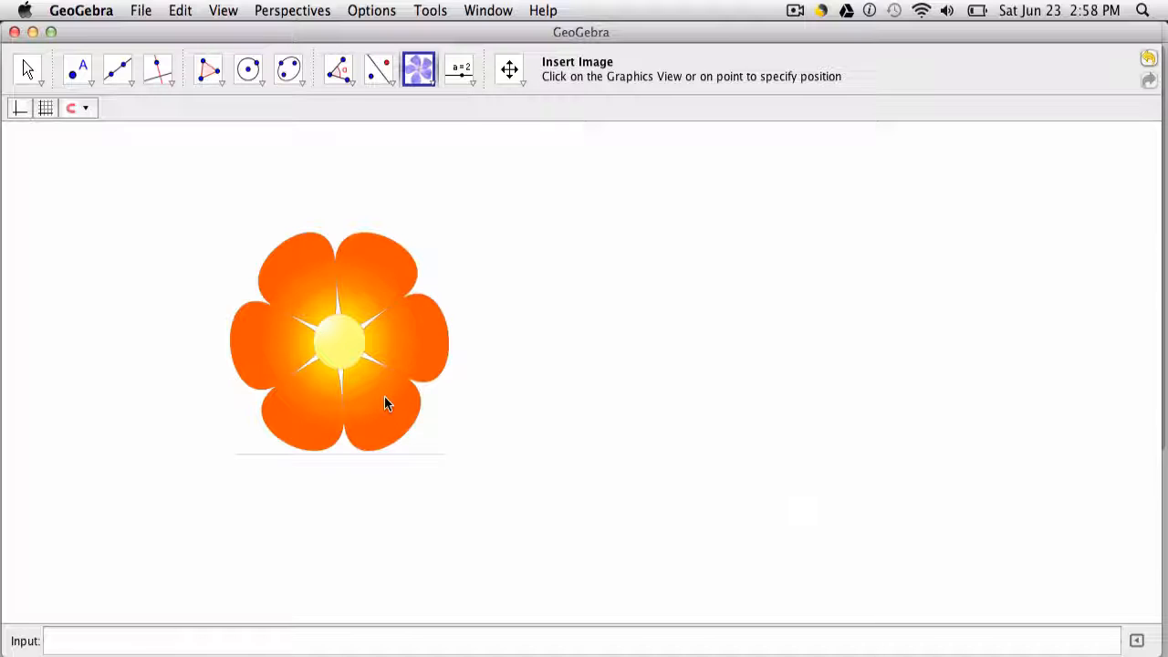
pyautogui.moveTo(274, 204)
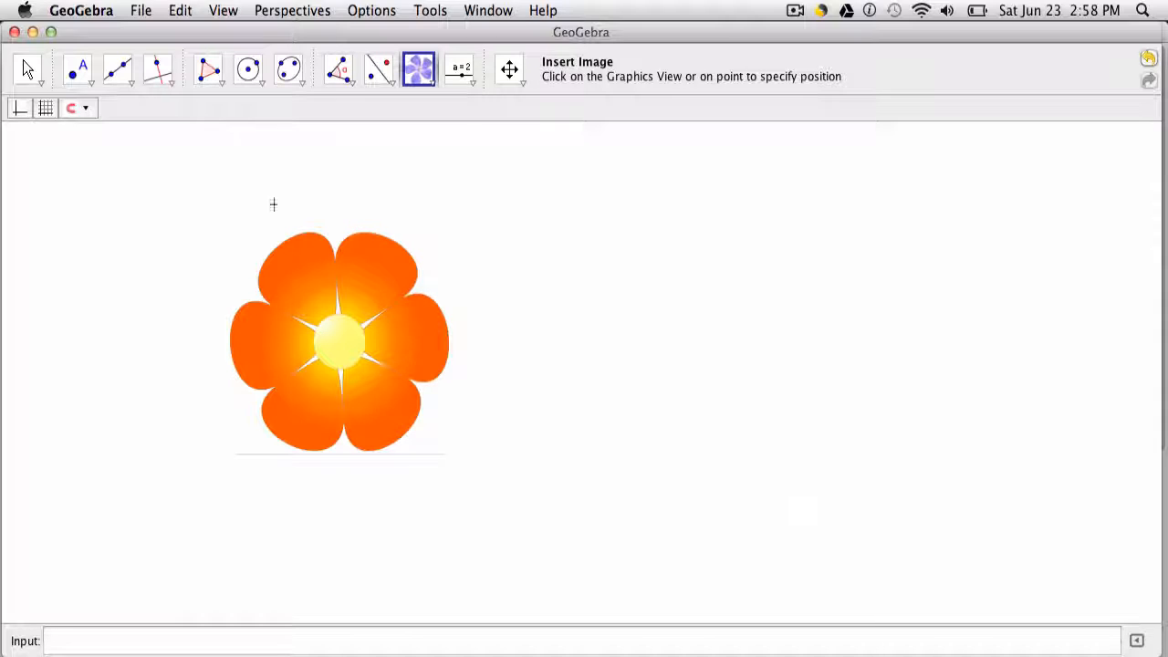
pyautogui.moveTo(266, 253)
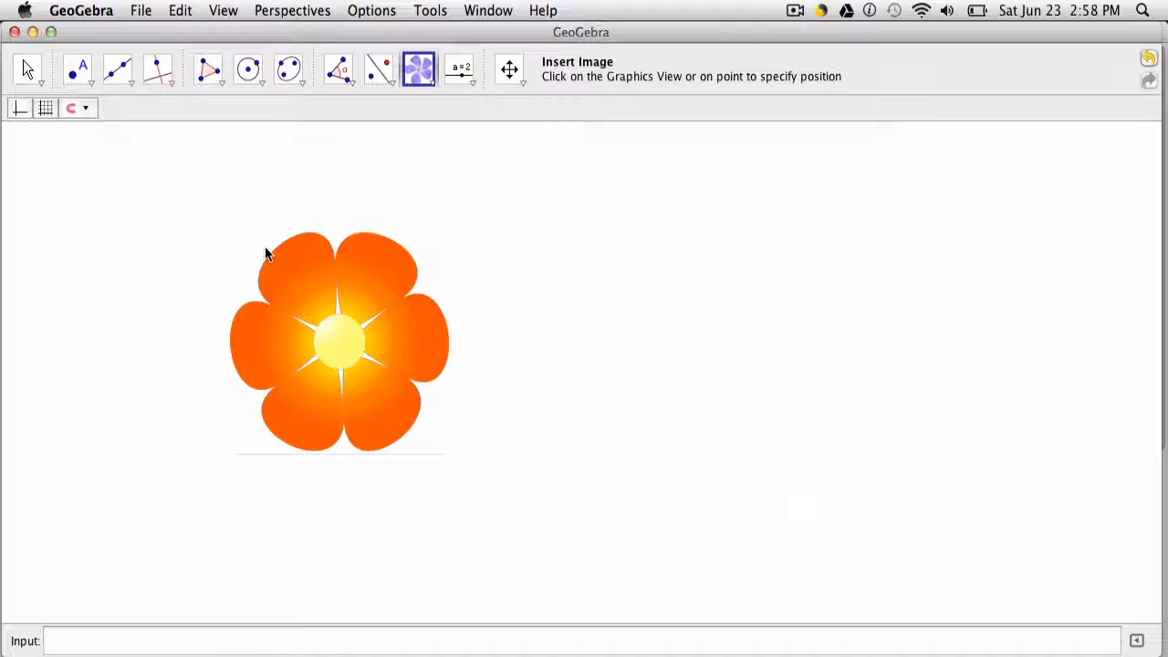
pyautogui.moveTo(422, 216)
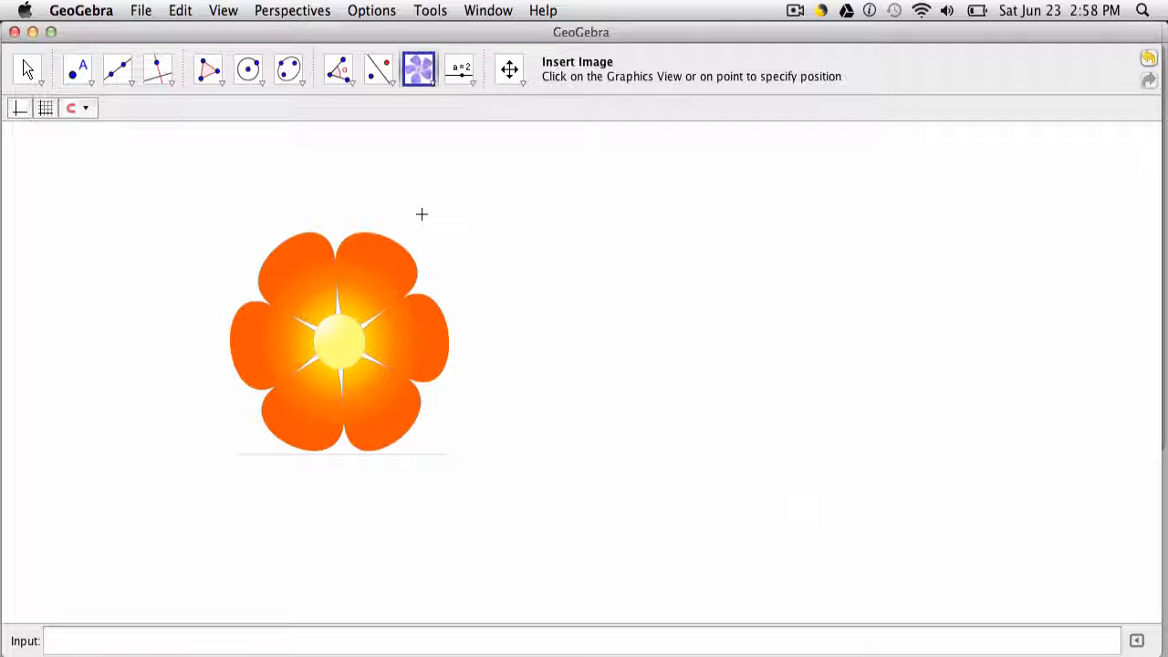
pyautogui.moveTo(69, 57)
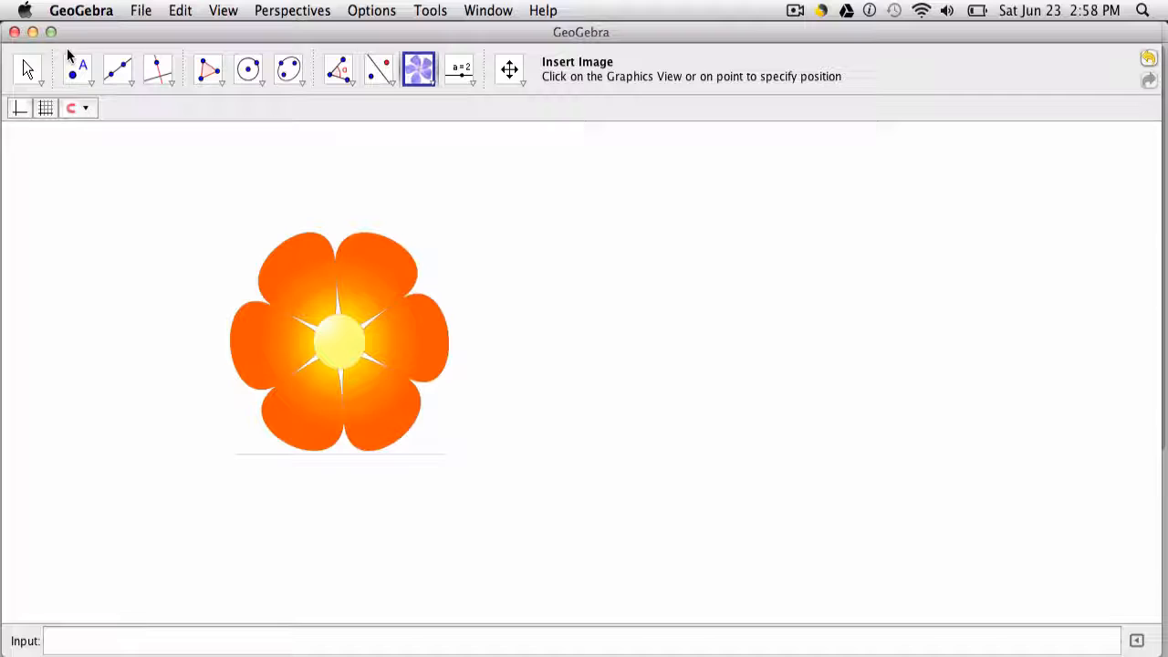
pyautogui.click(27, 69)
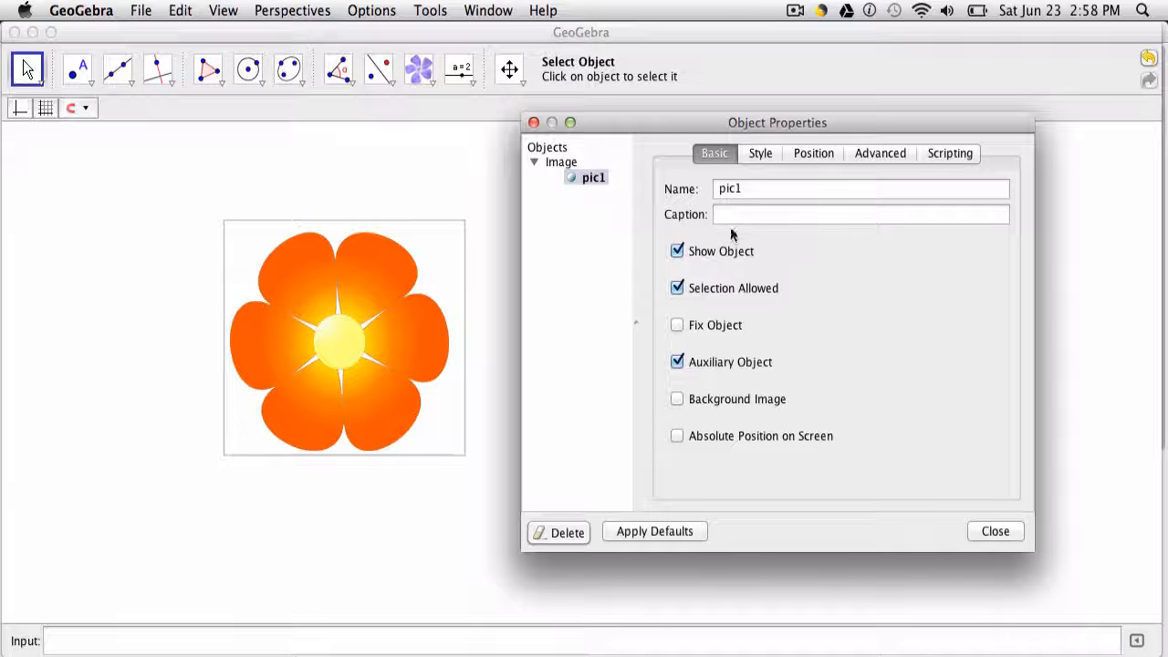
pyautogui.moveTo(996, 551)
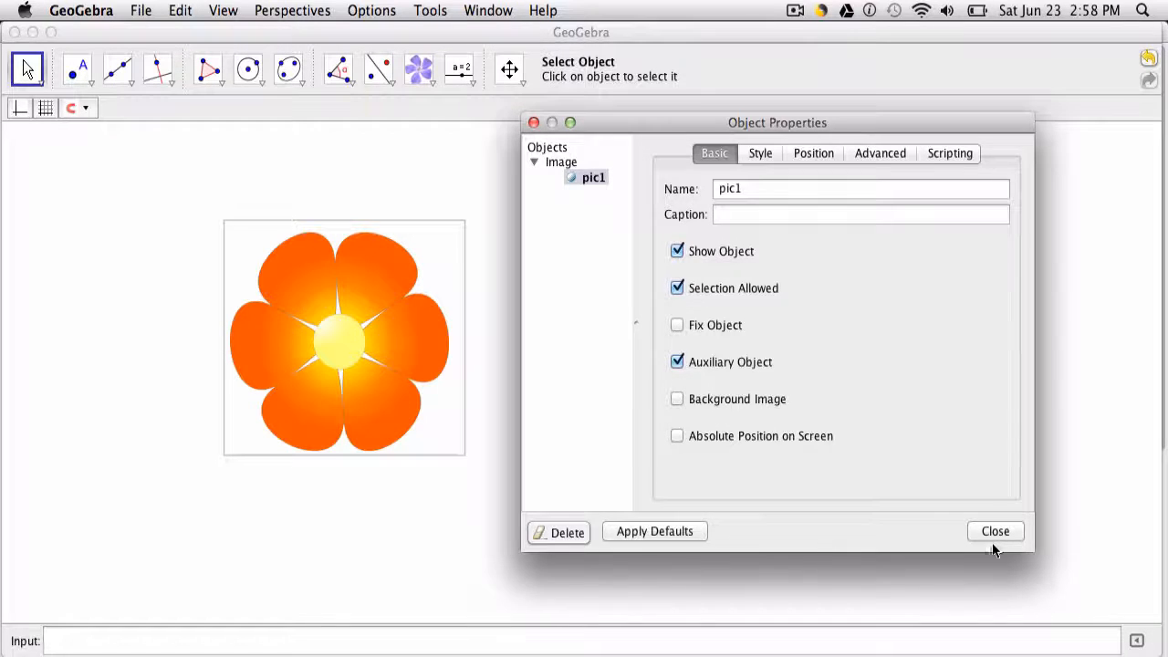
pyautogui.click(995, 531)
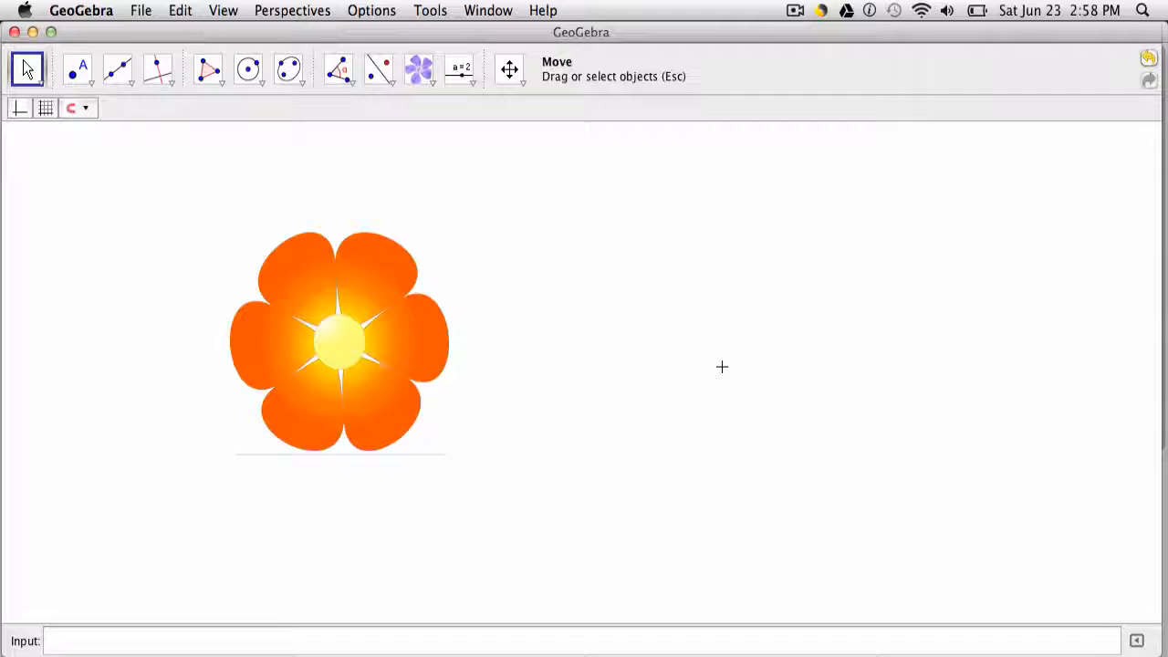
# Select the flower image, show its context options, then reach the Edit menu commands
pyautogui.click(405, 277)
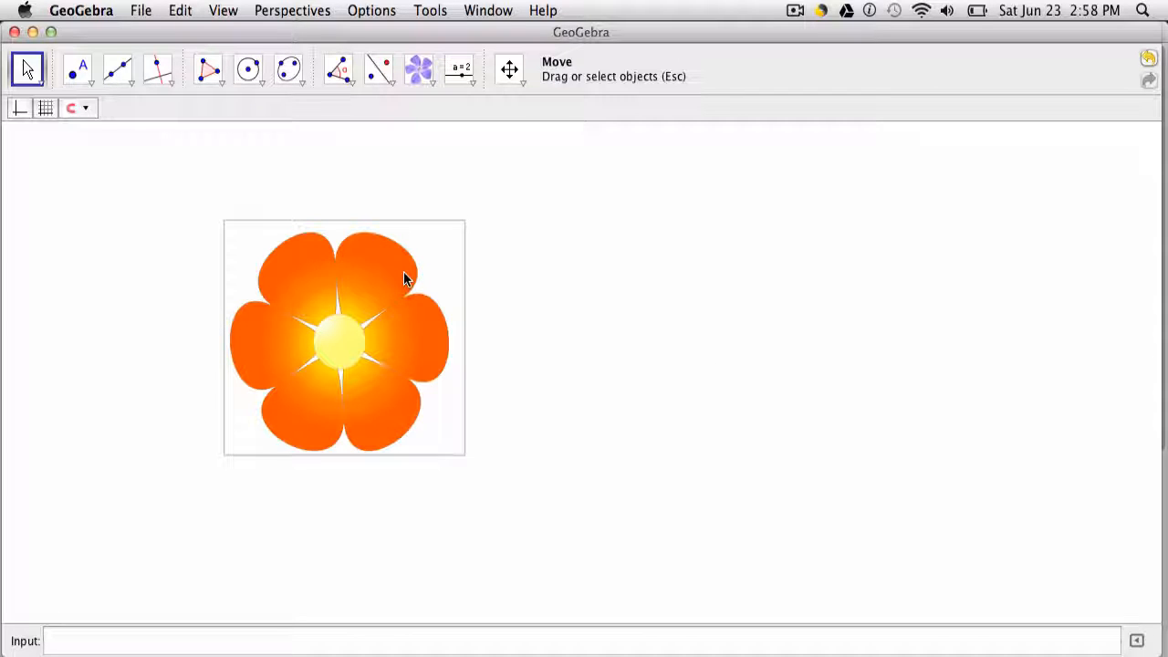
pyautogui.rightClick(405, 278)
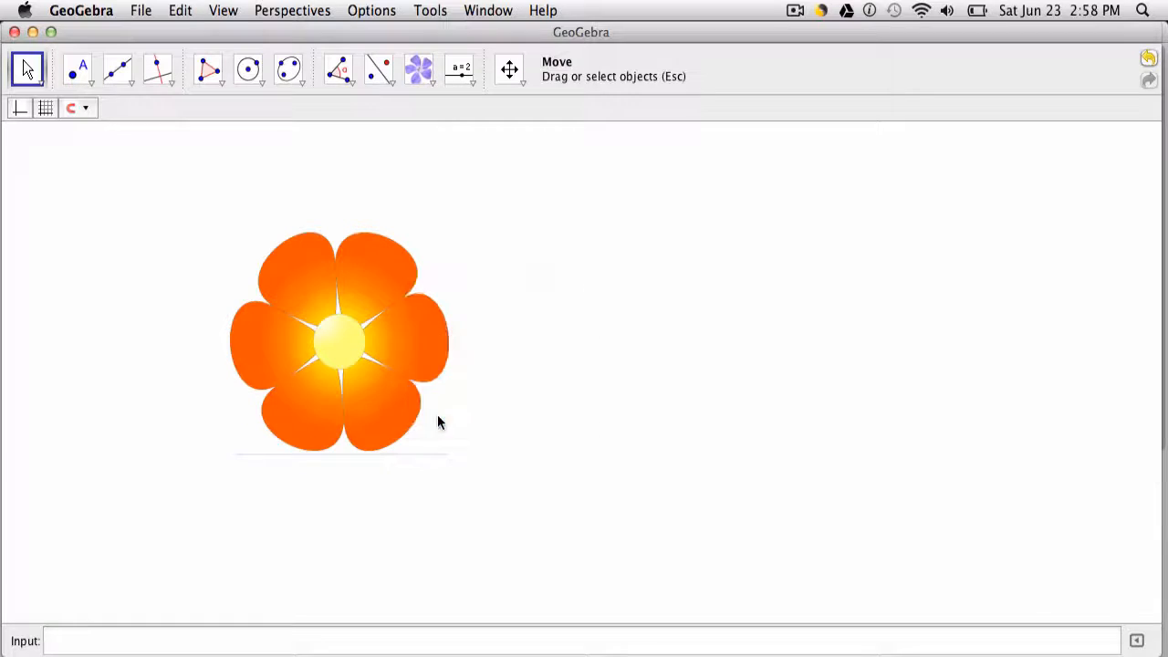
pyautogui.moveTo(989, 520)
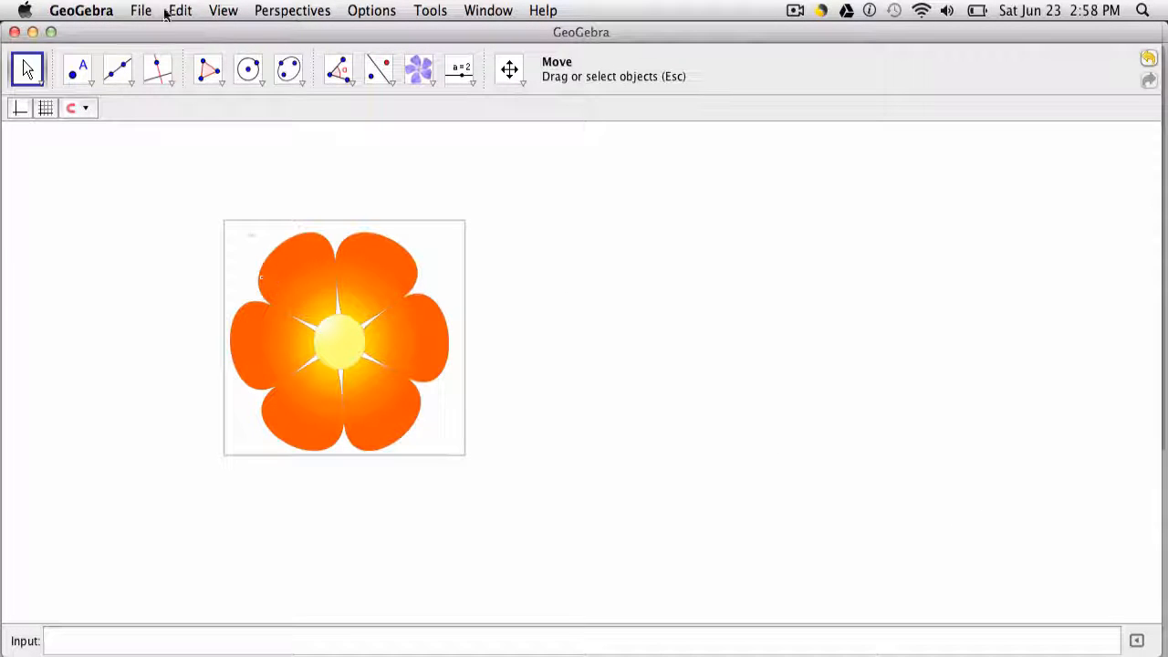
pyautogui.click(179, 11)
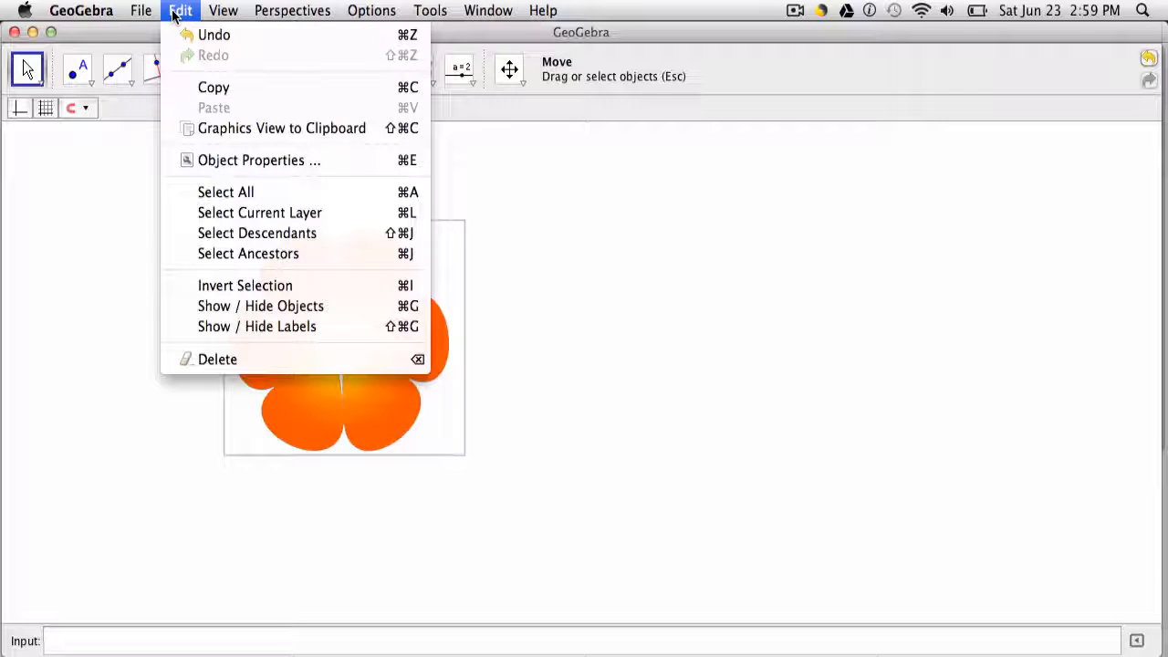
# Lower the flower image's opacity to about 75 in its Style properties
pyautogui.click(259, 161)
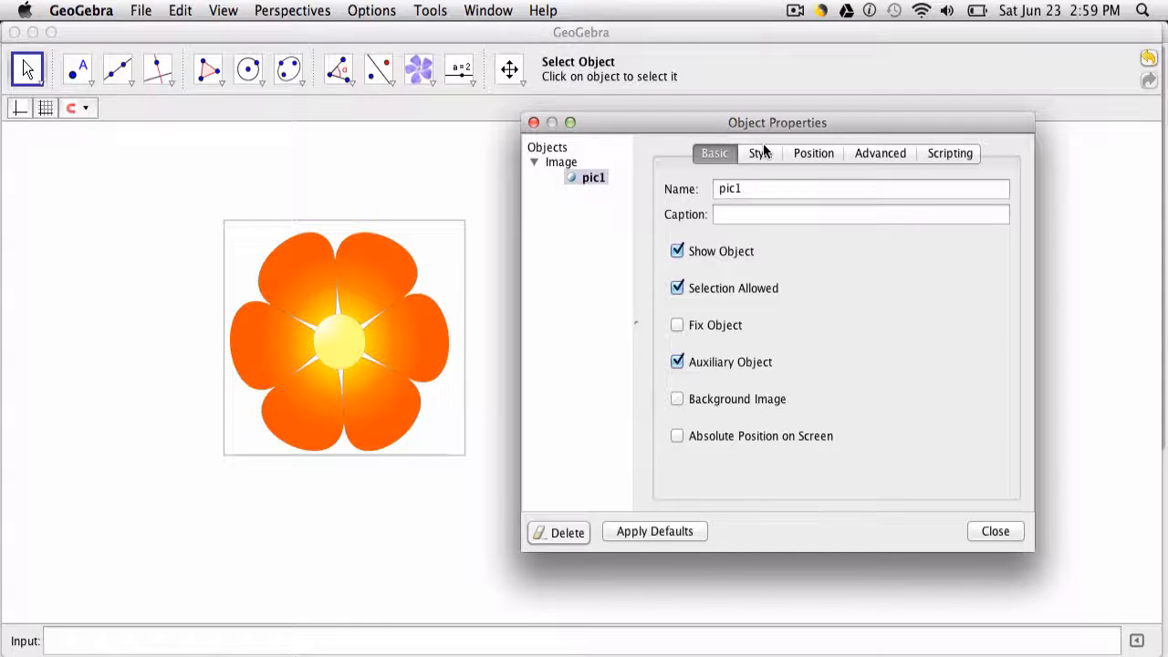
pyautogui.click(759, 153)
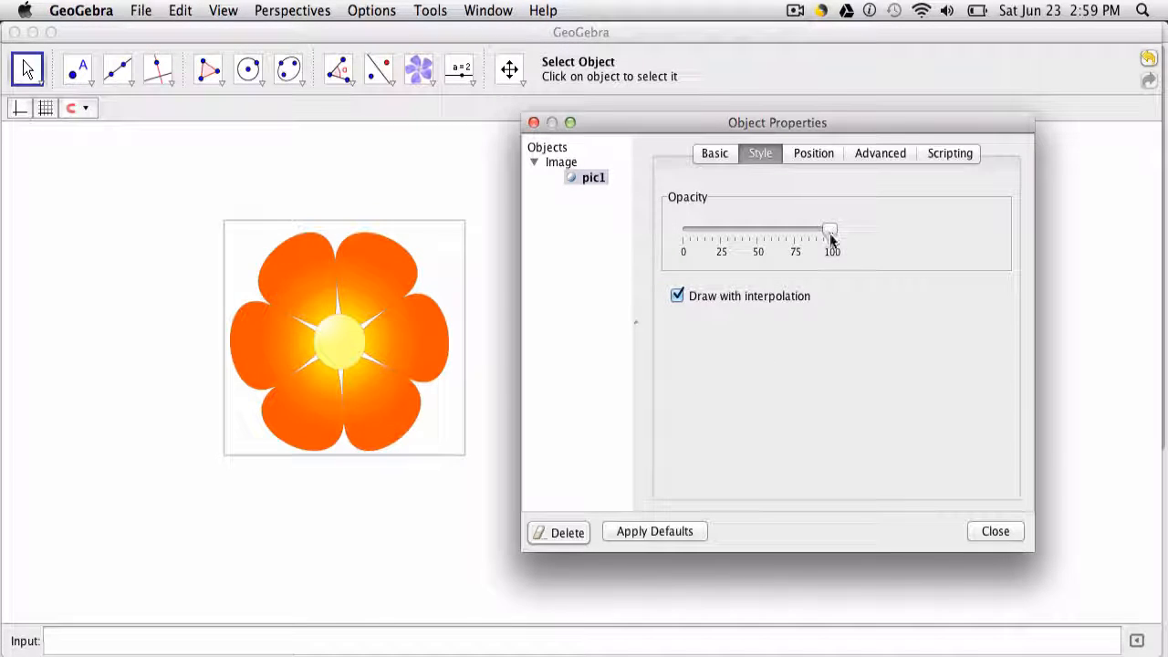
pyautogui.moveTo(829, 230); pyautogui.dragTo(793, 230)
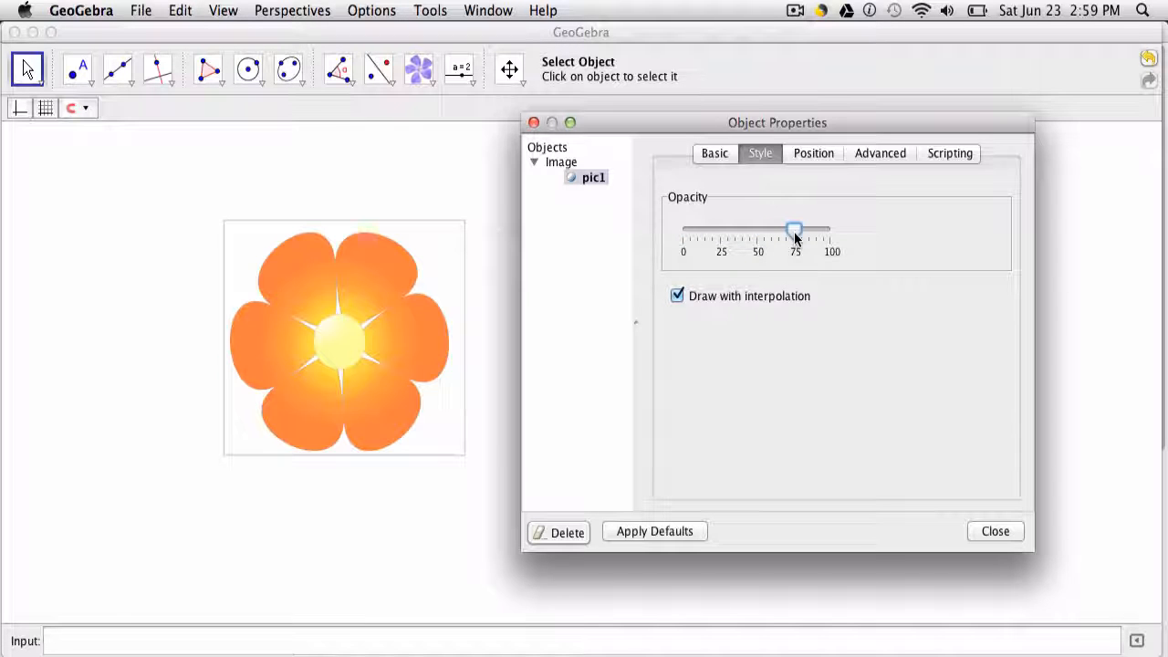
pyautogui.click(814, 153)
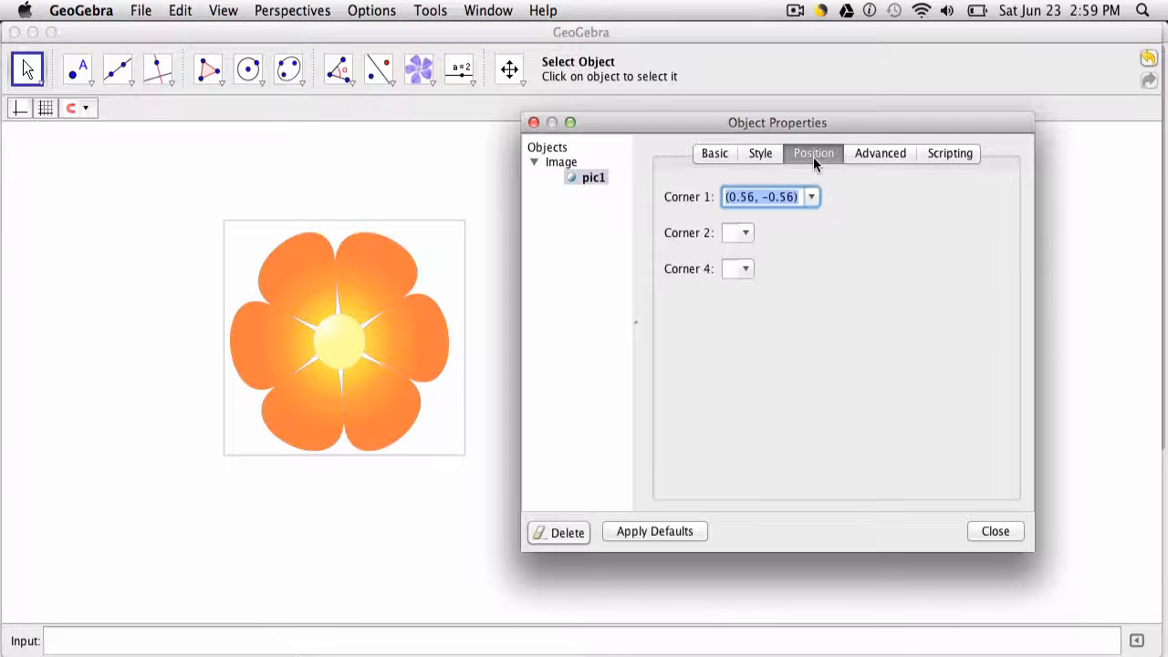
# Tick the Background Image option on the Basic properties, then untick it again
pyautogui.click(716, 153)
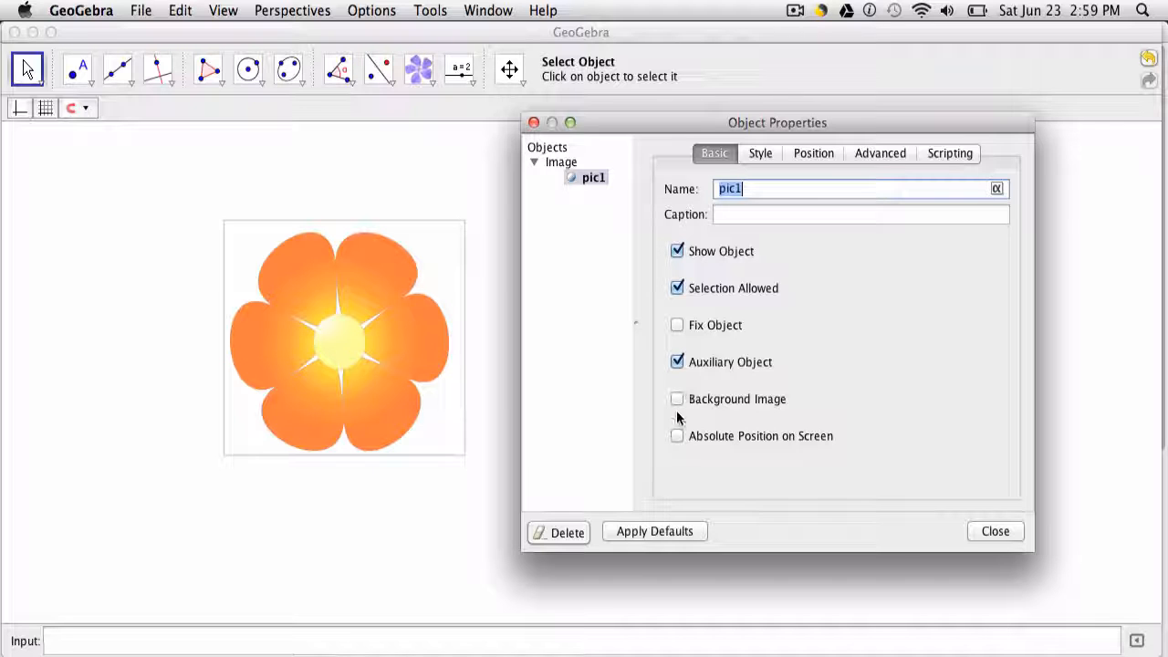
pyautogui.click(677, 398)
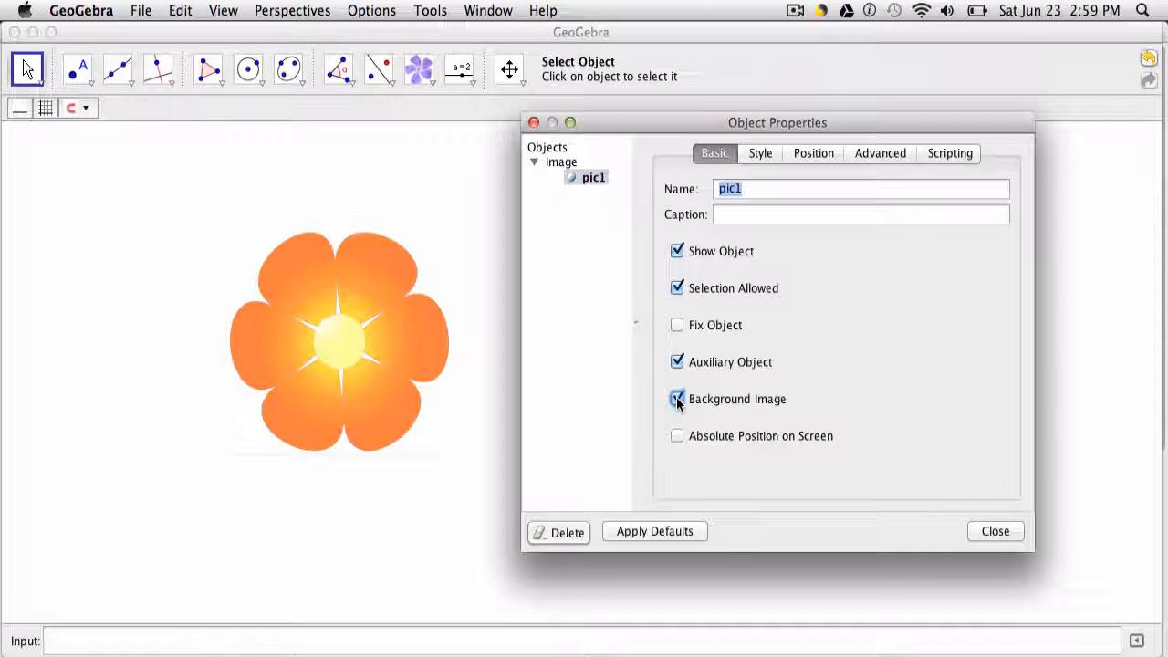
pyautogui.click(677, 398)
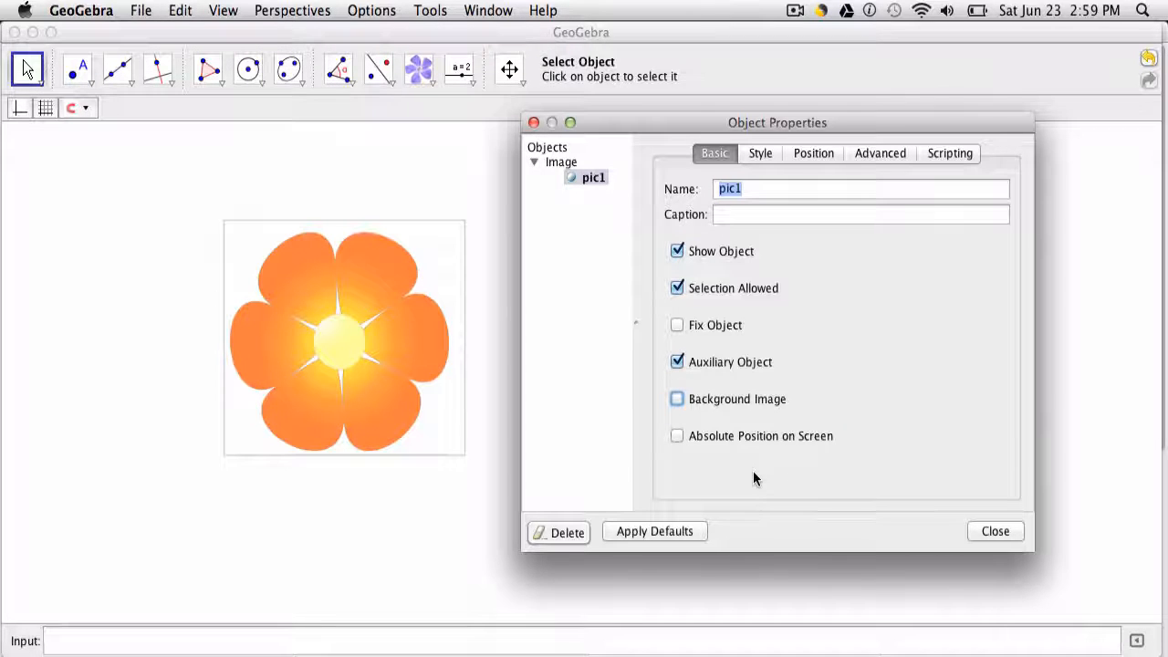